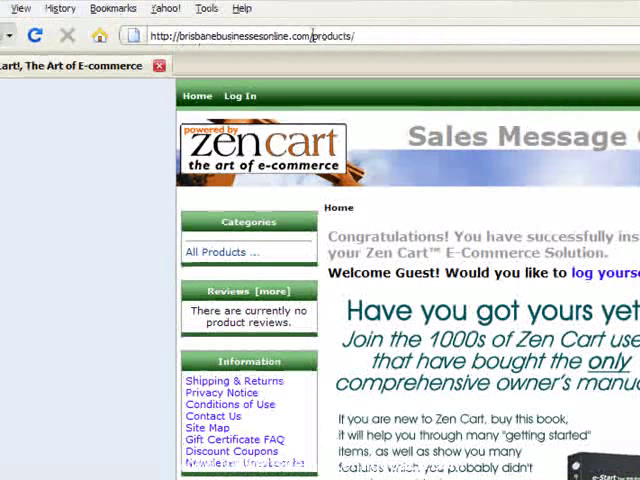
Step: Go to the store's /admin URL to reach the admin login page
double_click(333, 35)
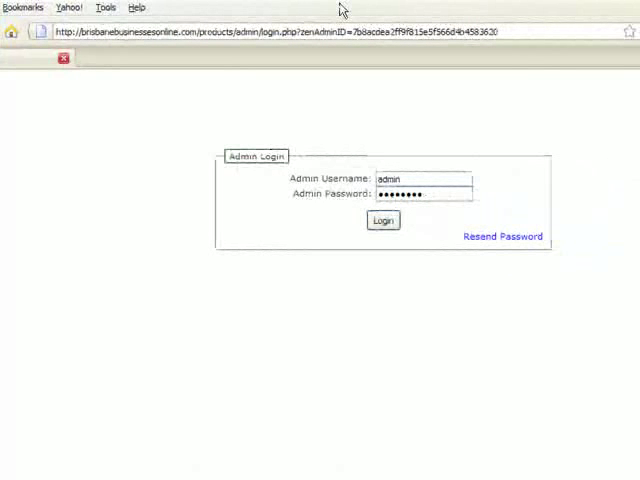
Step: Enter the admin password and log in to the admin dashboard
click(422, 193)
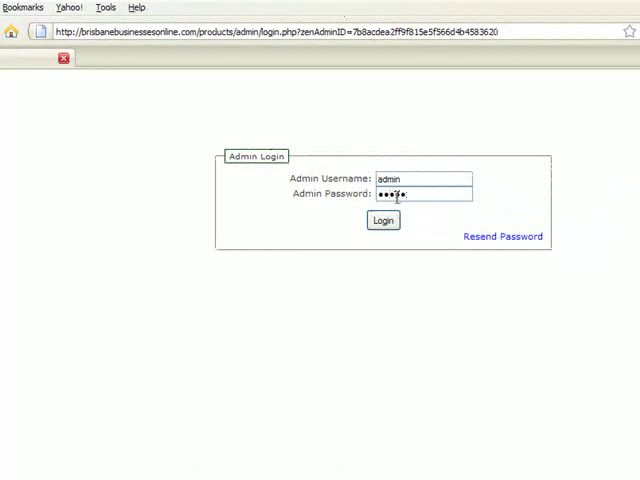
text(•)
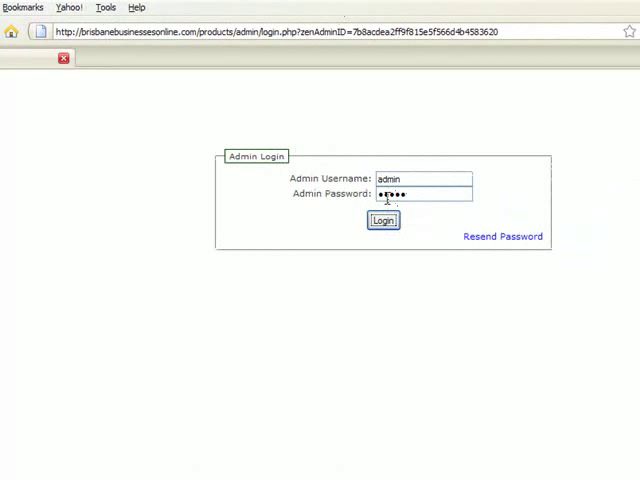
click(382, 220)
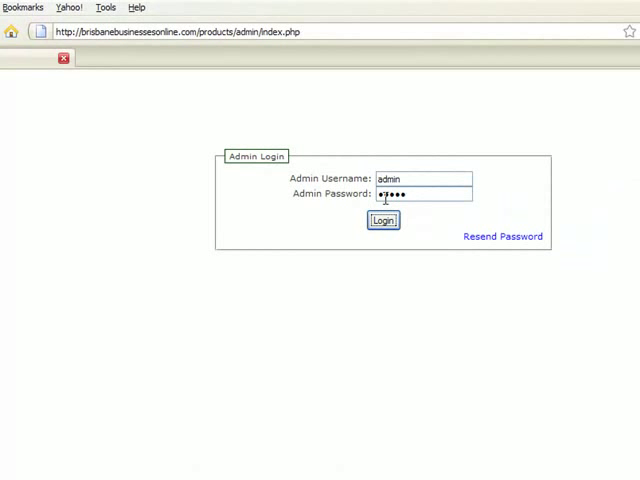
click(383, 220)
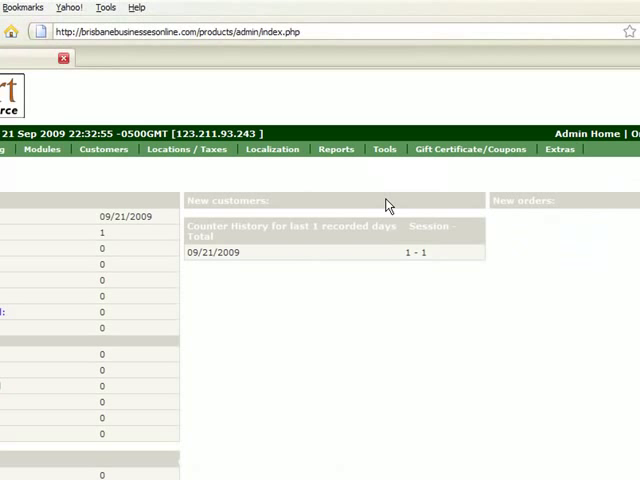
Step: Show the Configuration menu's list of sections, starting with My Store
click(52, 187)
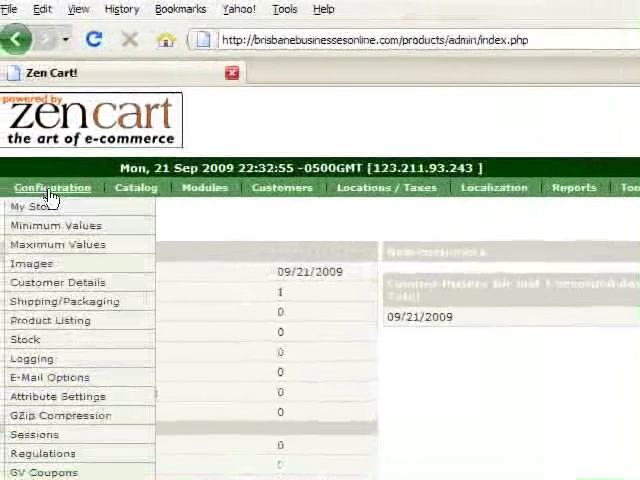
click(264, 187)
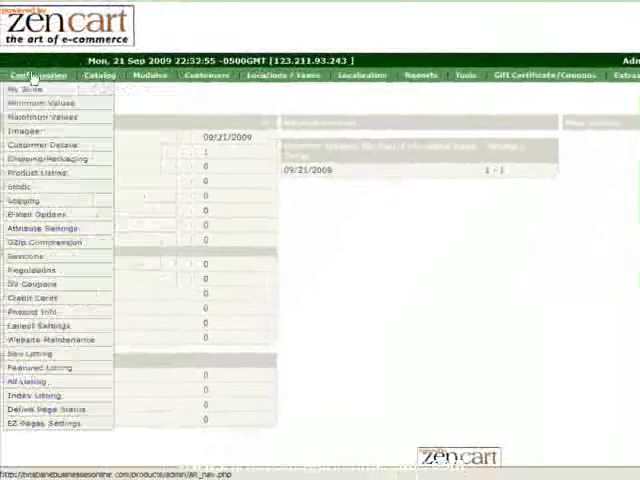
click(38, 77)
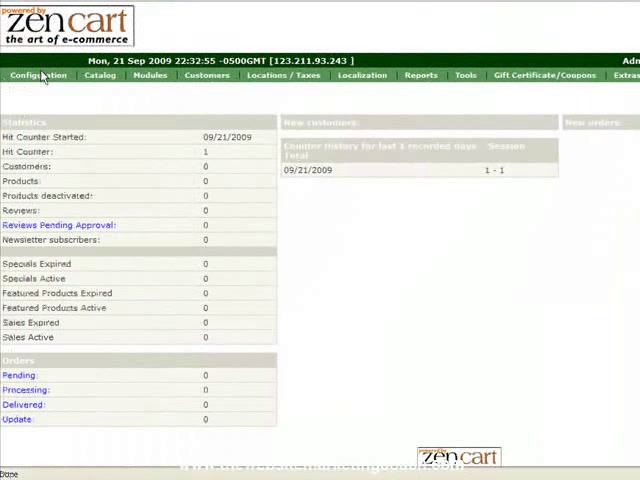
mouse_move(468, 300)
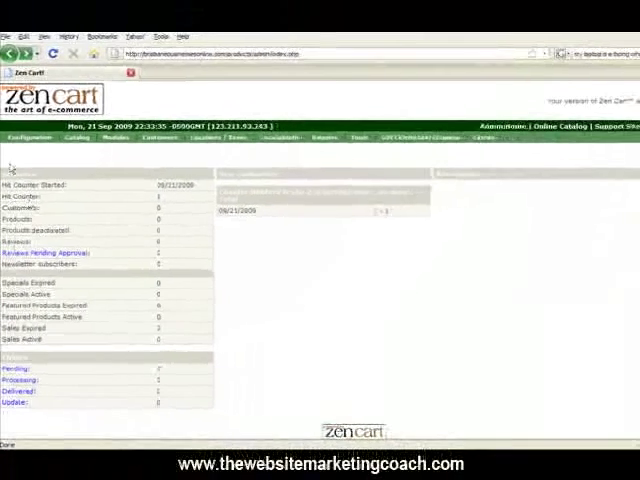
click(30, 138)
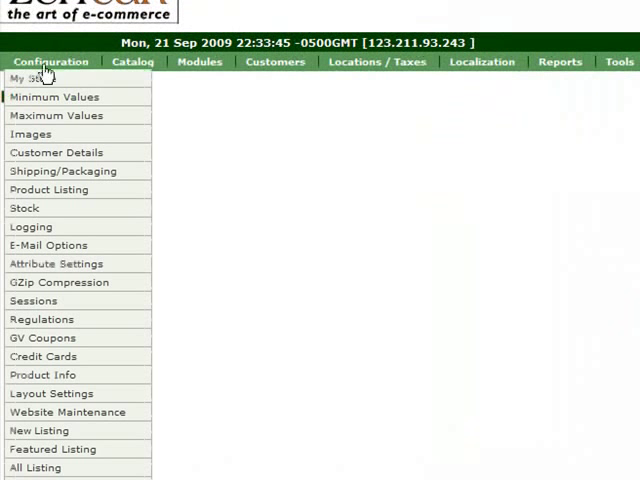
Step: In My Store, change the Store Name to 'Brisbane Businesses Online' and update it
click(26, 78)
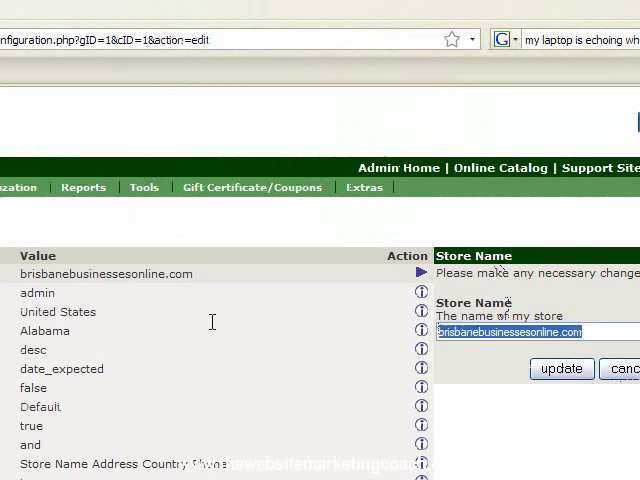
text(Bri)
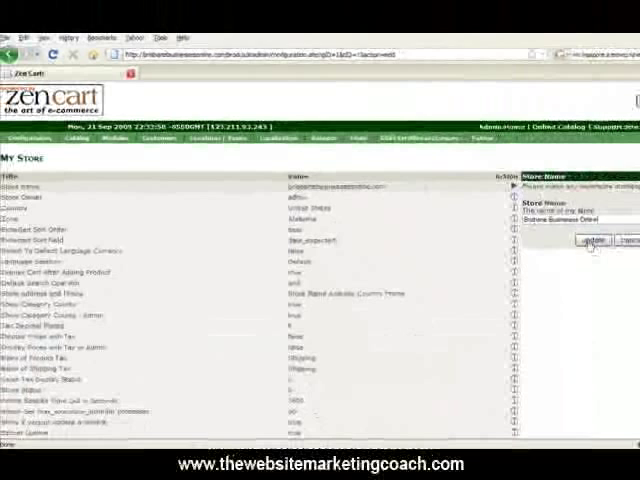
click(590, 238)
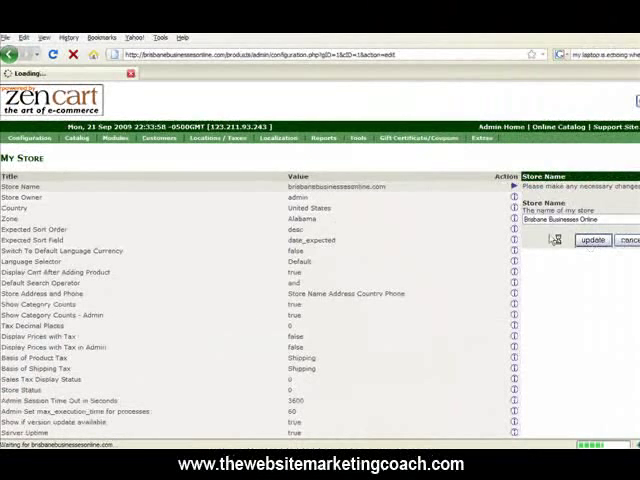
click(609, 240)
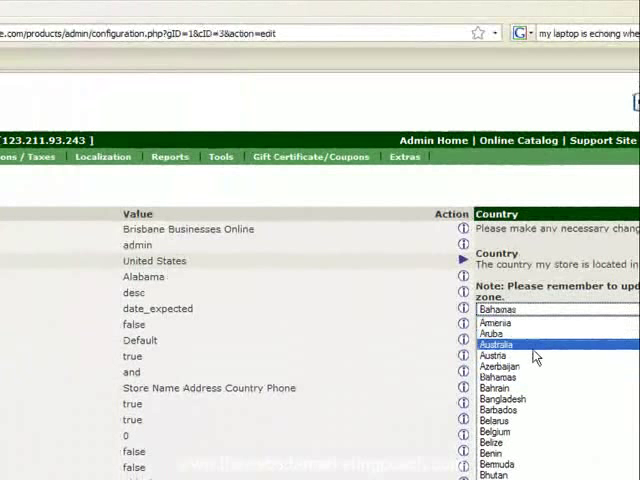
Step: Change the store Country from United States to Australia and update it
click(497, 344)
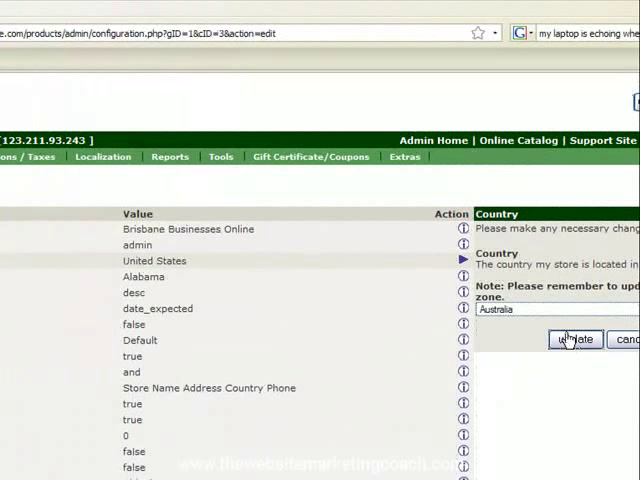
click(574, 339)
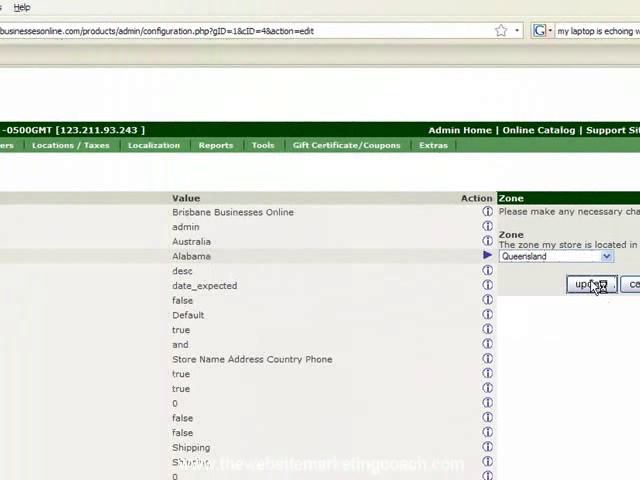
Step: Save Queensland as the store Zone in place of Alabama
click(590, 285)
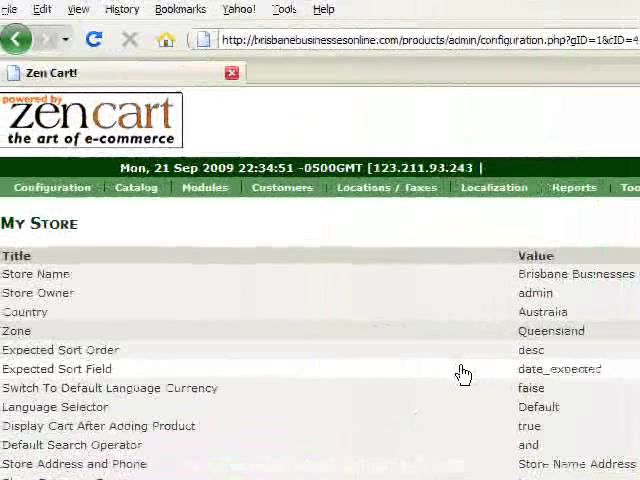
mouse_move(446, 411)
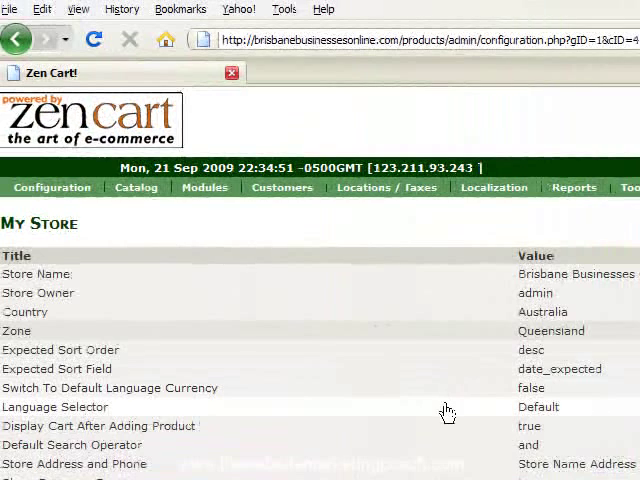
scroll(down, 3)
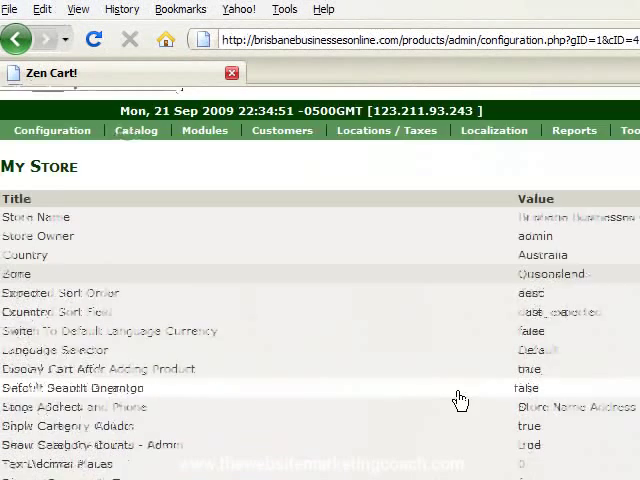
scroll(down, 3)
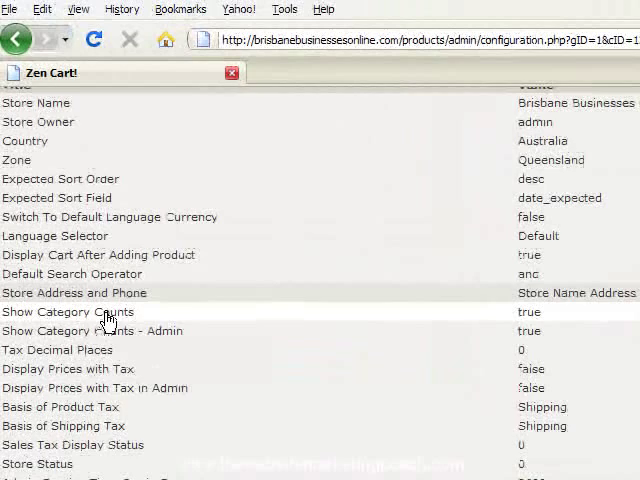
mouse_move(82, 360)
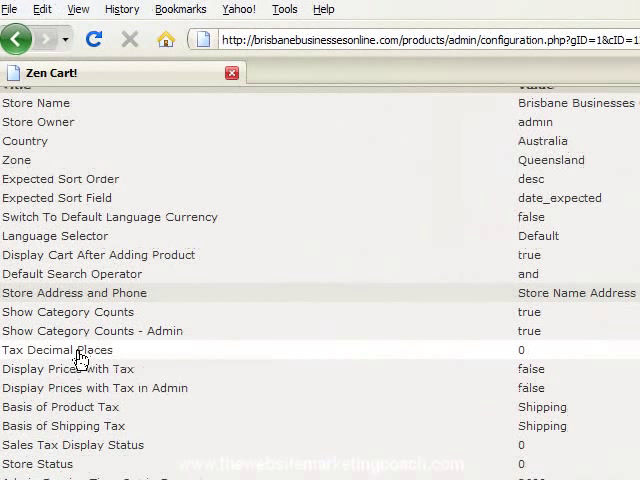
click(57, 350)
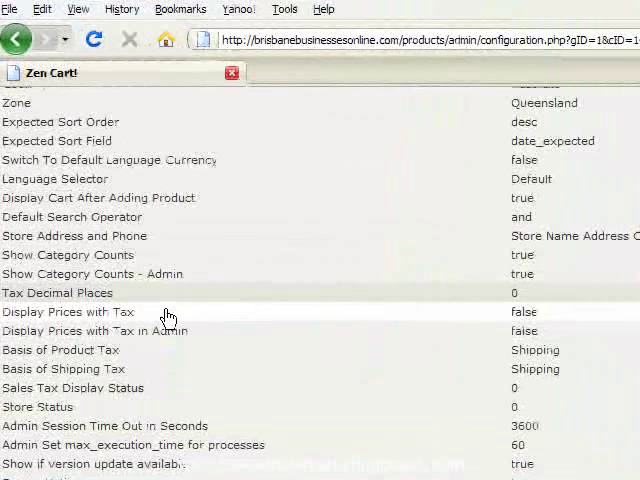
mouse_move(48, 320)
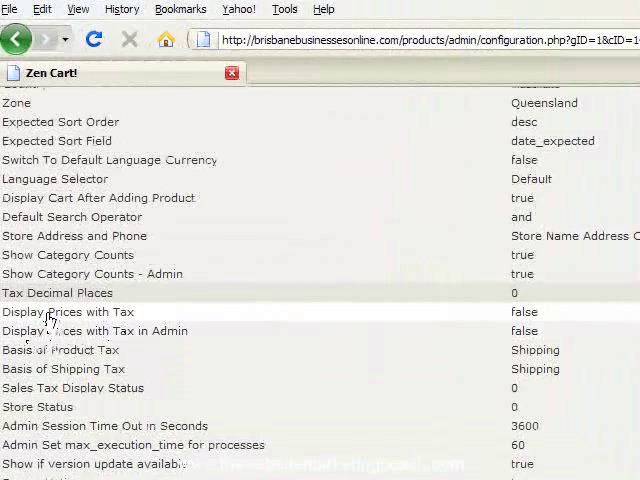
mouse_move(112, 331)
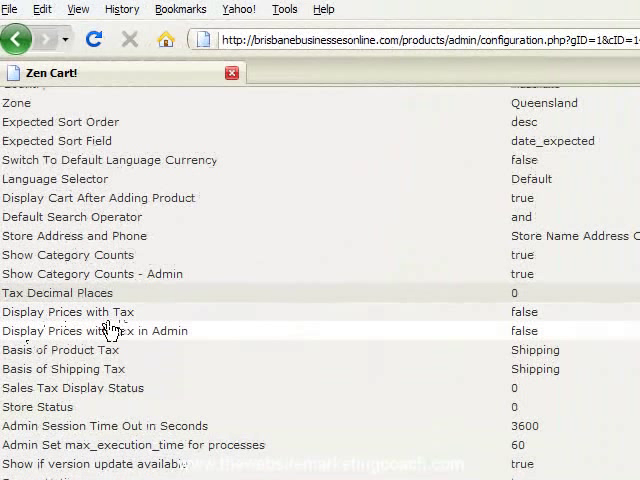
mouse_move(92, 360)
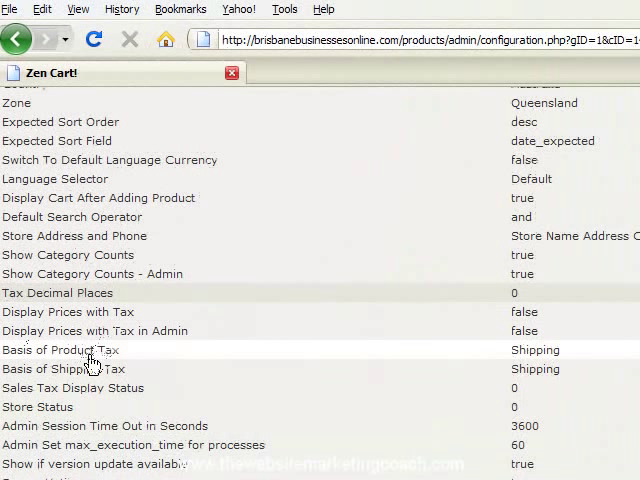